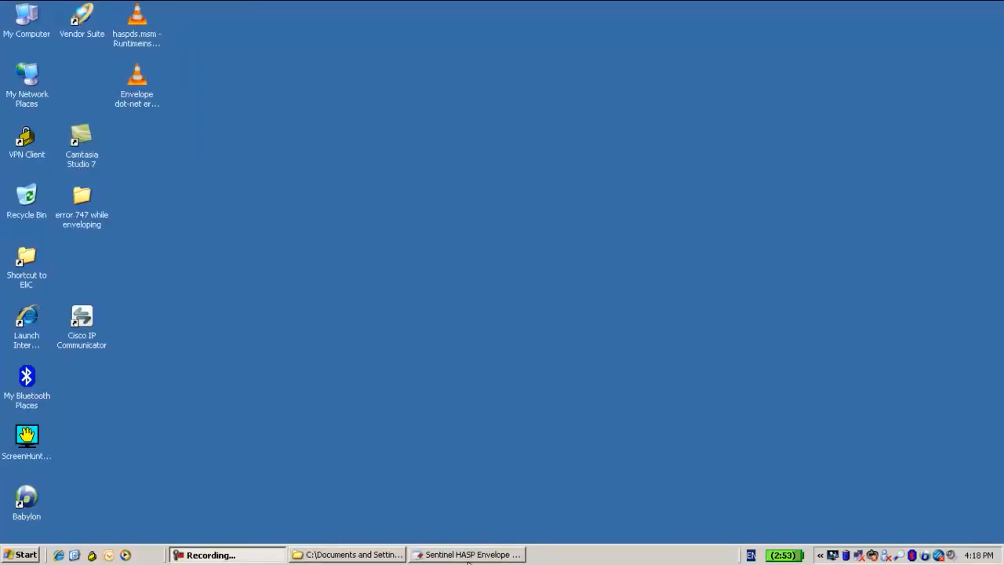
Step: Restore the Sentinel HASP Envelope window showing the projac32demo project
{"action": "left_click", "coordinate": [465, 555]}
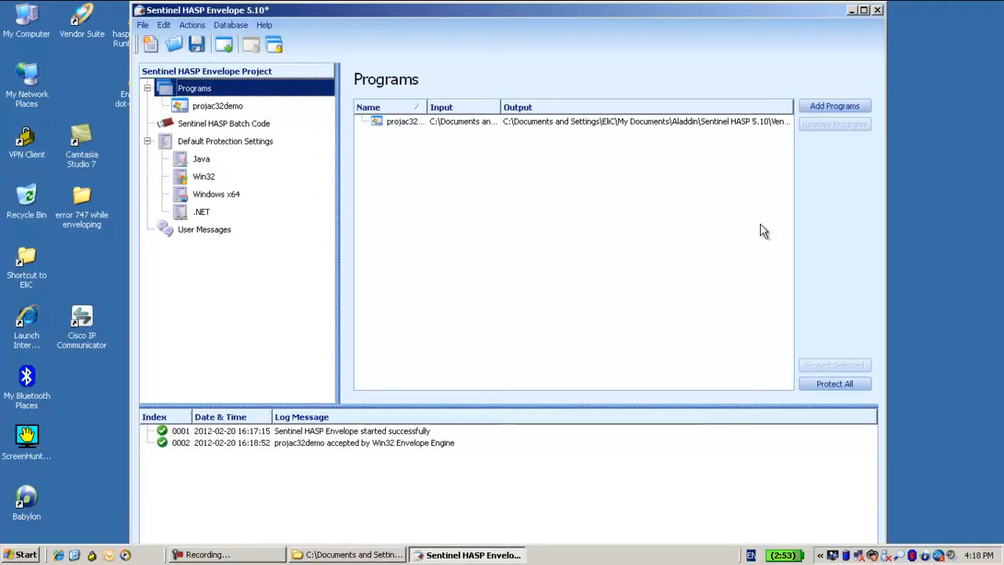
Step: Protect projac32demo and dismiss the completed protection status
{"action": "left_click", "coordinate": [216, 105]}
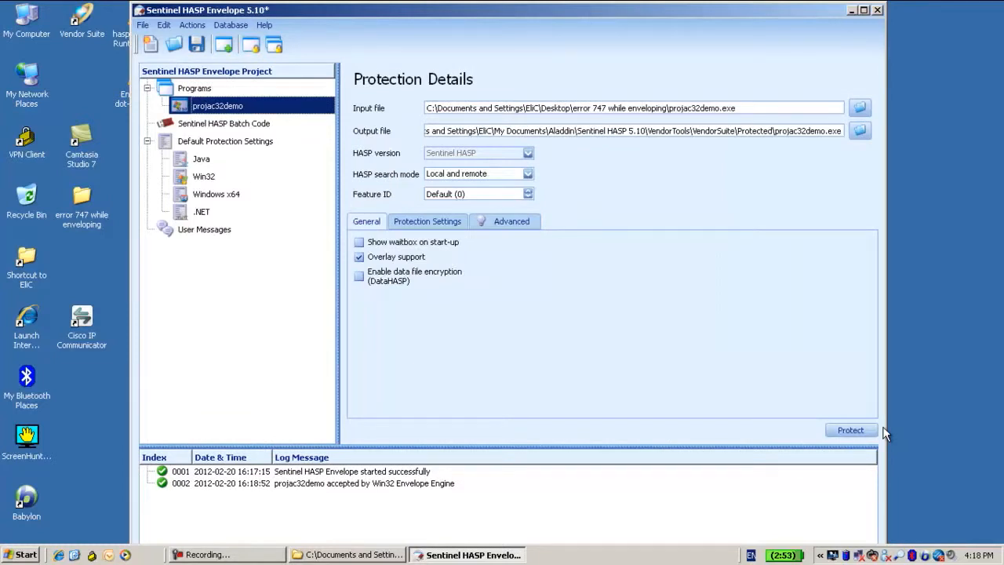
{"action": "left_click", "coordinate": [850, 430]}
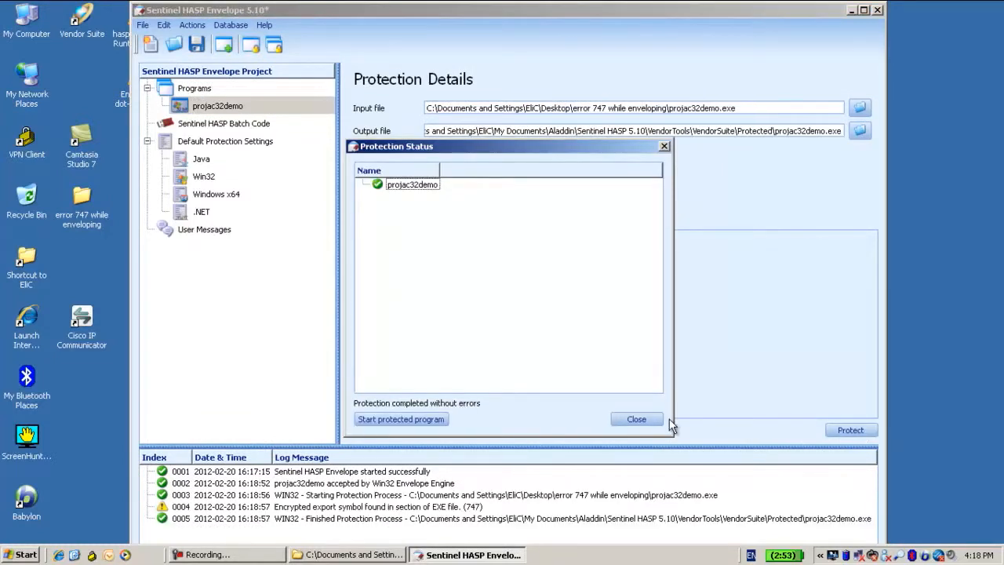
{"action": "left_click", "coordinate": [637, 419]}
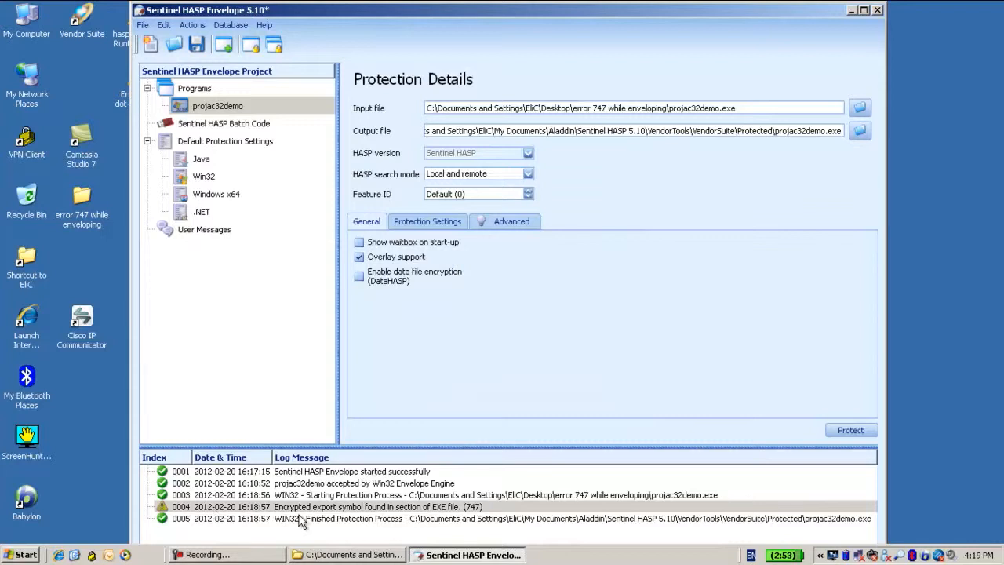
{"action": "mouse_move", "coordinate": [317, 521]}
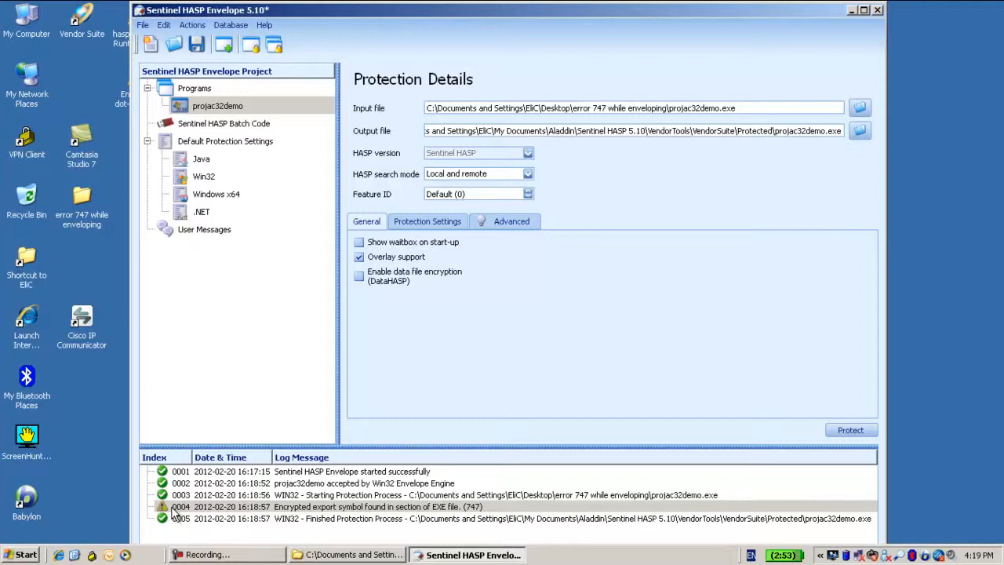
Step: Protect projac32demo again and review the 747 encrypted export symbol warning in the log
{"action": "left_click", "coordinate": [850, 430]}
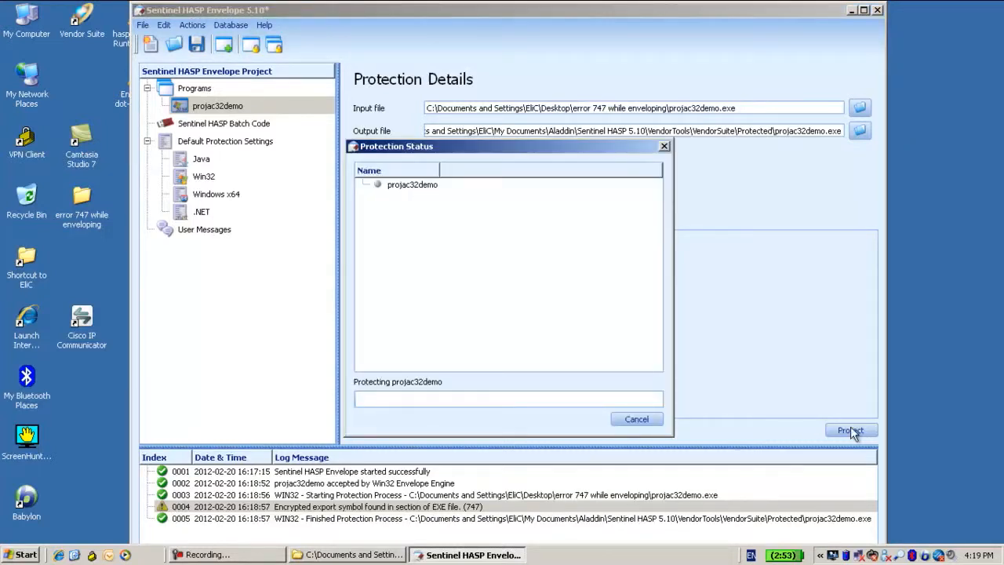
{"action": "left_click", "coordinate": [850, 430]}
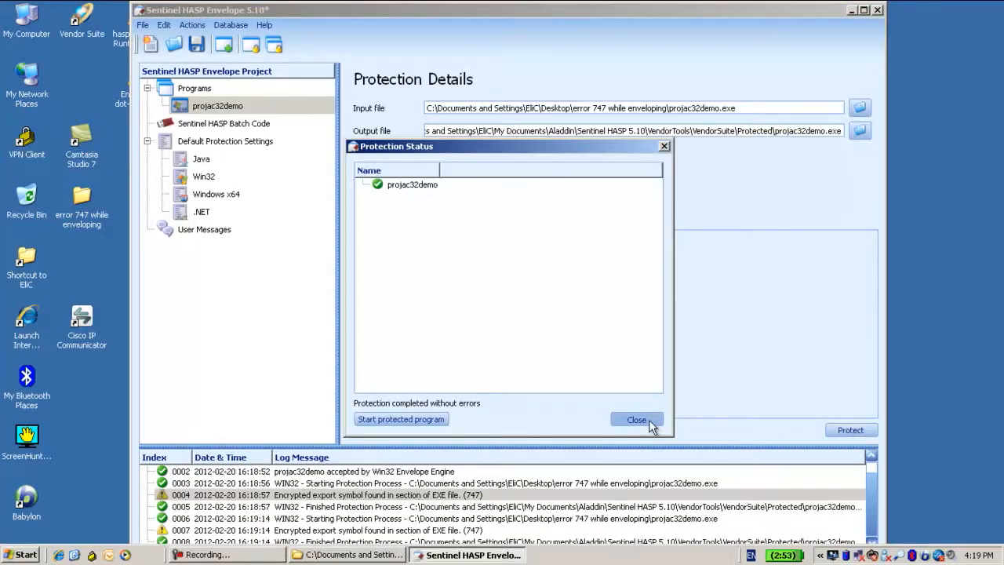
{"action": "left_click", "coordinate": [637, 419]}
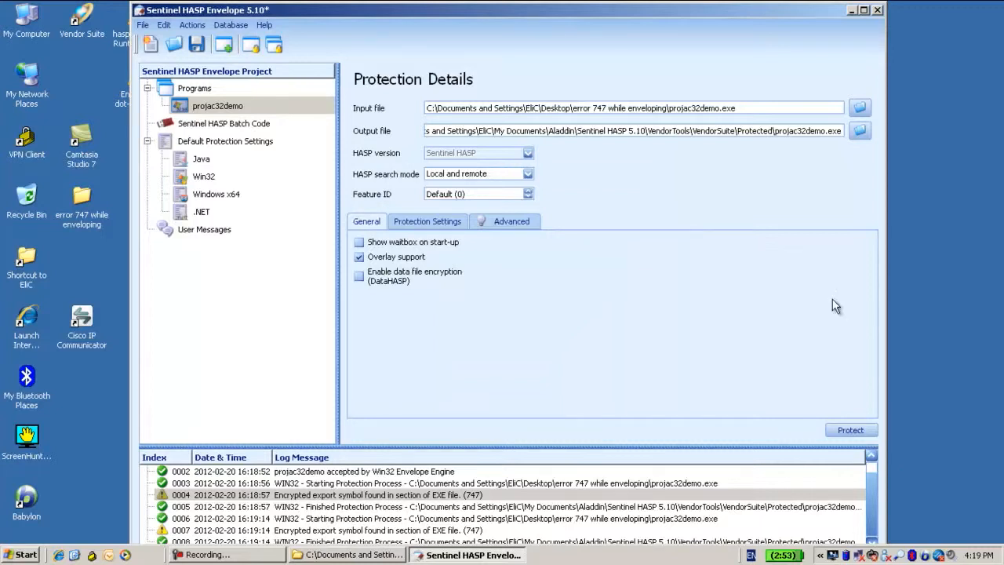
{"action": "mouse_move", "coordinate": [753, 286]}
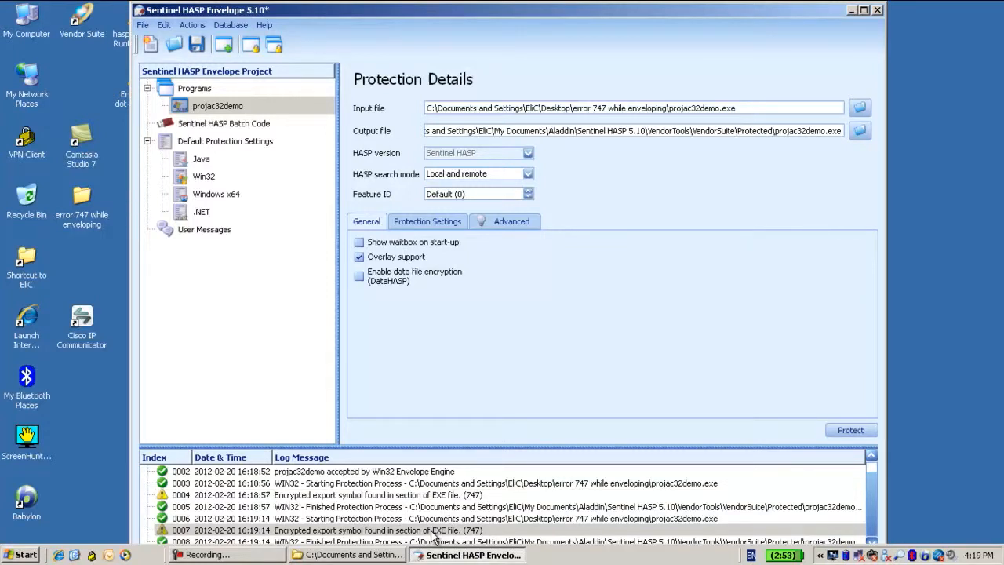
{"action": "mouse_move", "coordinate": [526, 418]}
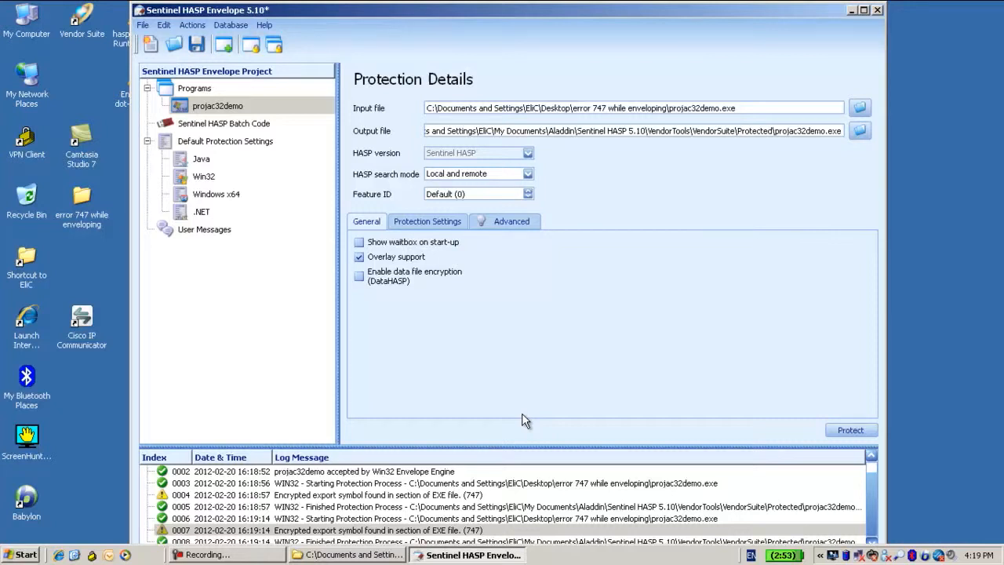
{"action": "mouse_move", "coordinate": [511, 417]}
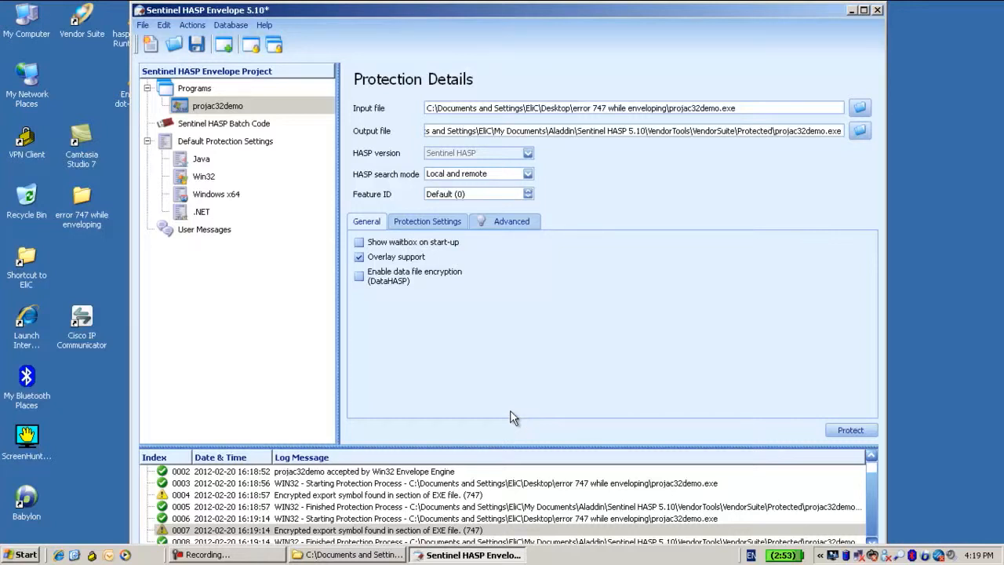
{"action": "mouse_move", "coordinate": [459, 537]}
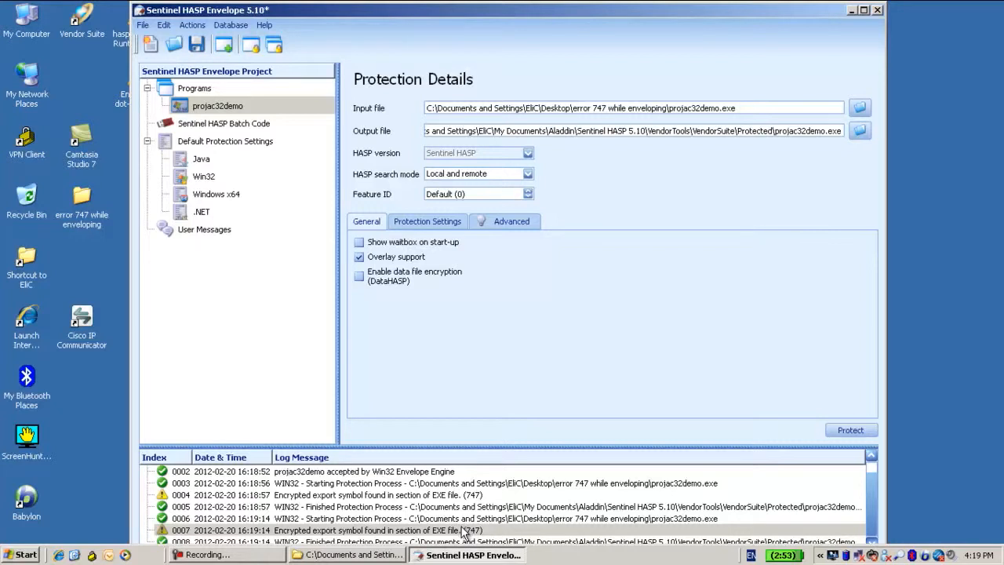
{"action": "left_click", "coordinate": [24, 555]}
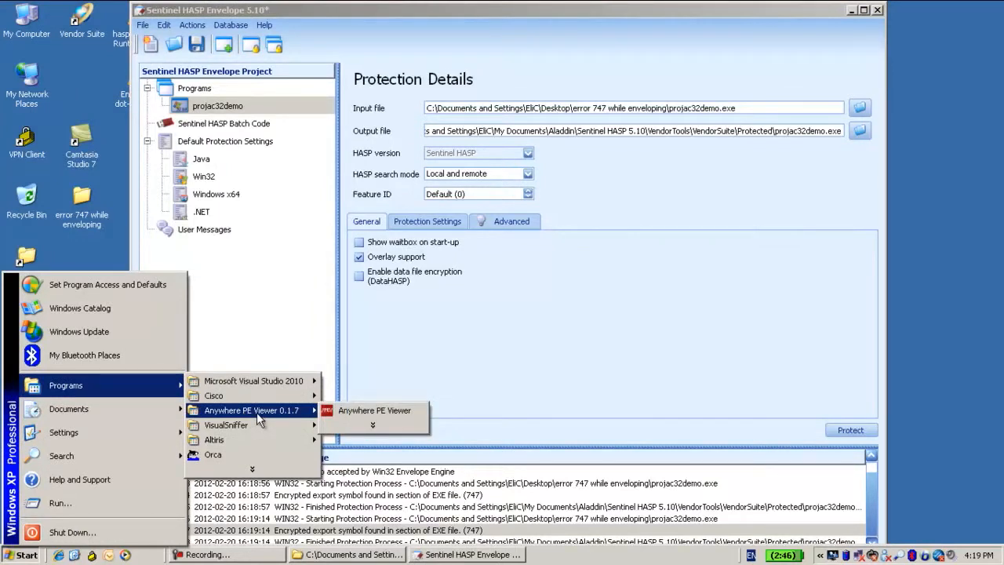
Step: Launch Anywhere PE Viewer and bring up the folder holding projac32demo.exe
{"action": "left_click", "coordinate": [369, 416]}
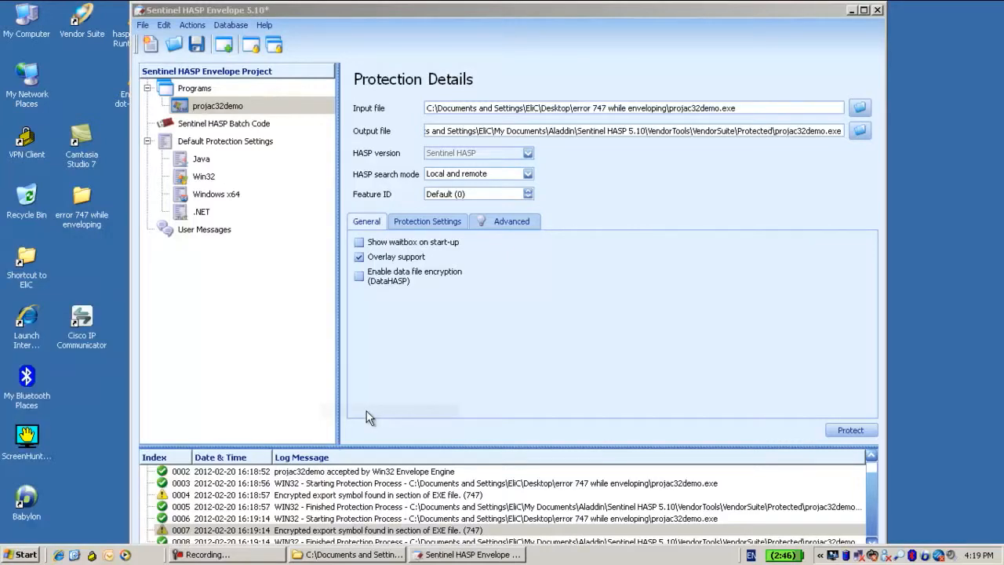
{"action": "mouse_move", "coordinate": [371, 414]}
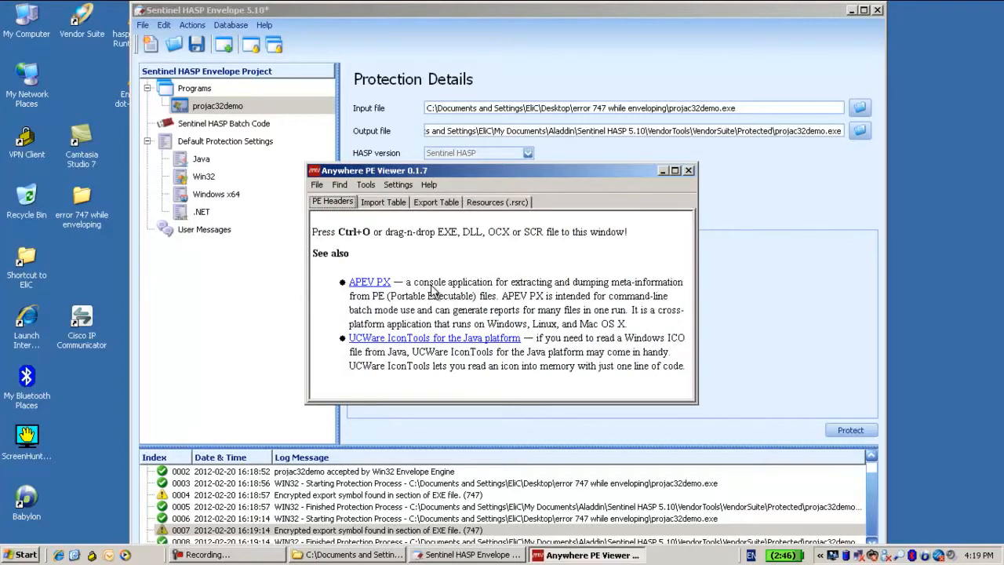
{"action": "left_click", "coordinate": [353, 555]}
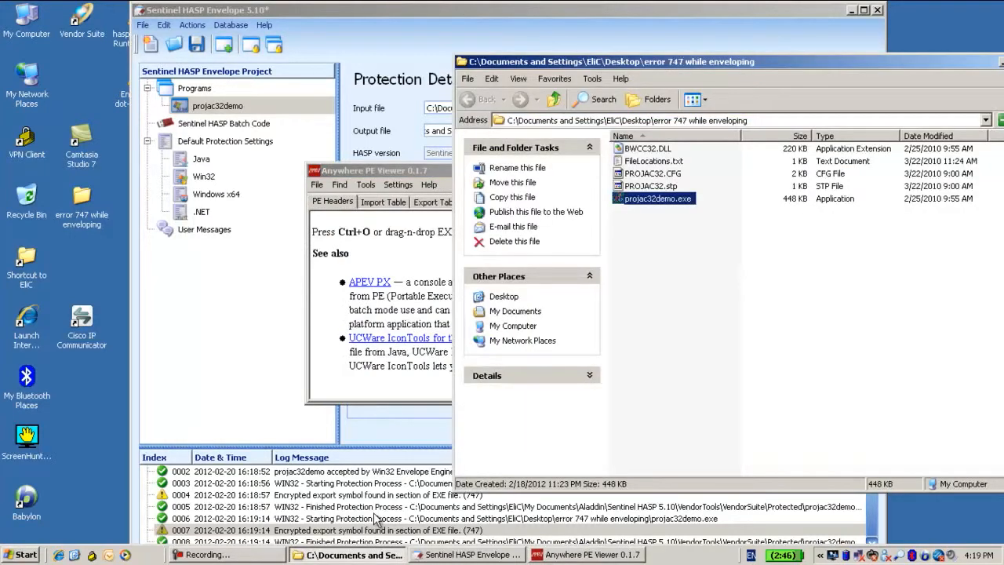
{"action": "mouse_move", "coordinate": [416, 275]}
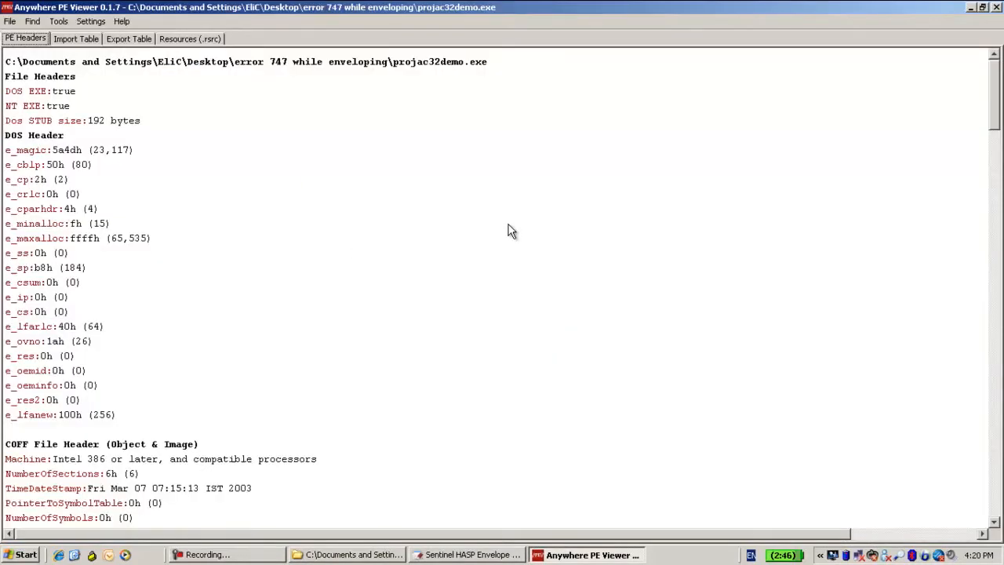
Step: Show projac32demo.exe's import table of KERNEL32.dll functions
{"action": "scroll", "scroll_direction": "down", "scroll_amount": 3}
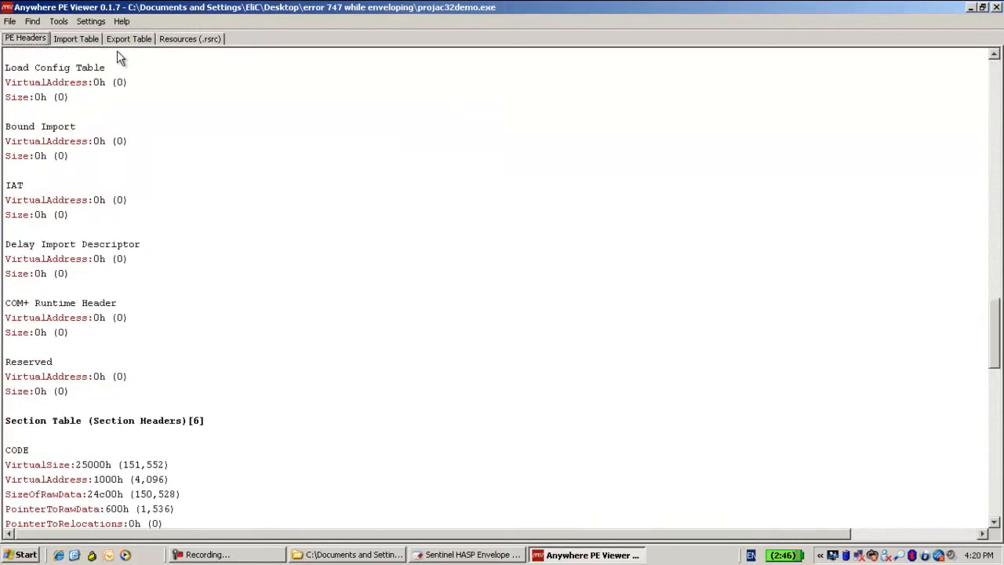
{"action": "left_click", "coordinate": [76, 38]}
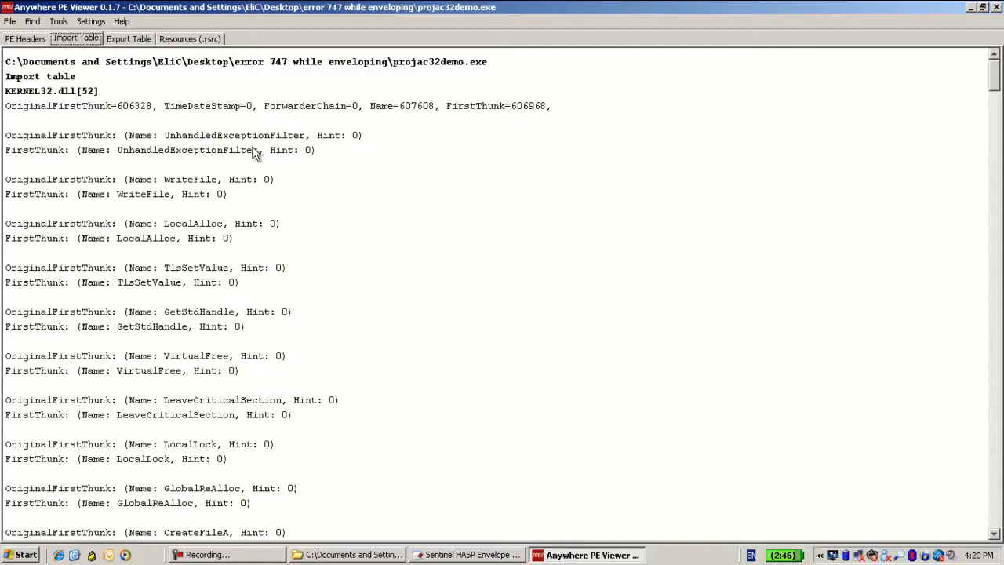
{"action": "mouse_move", "coordinate": [258, 155]}
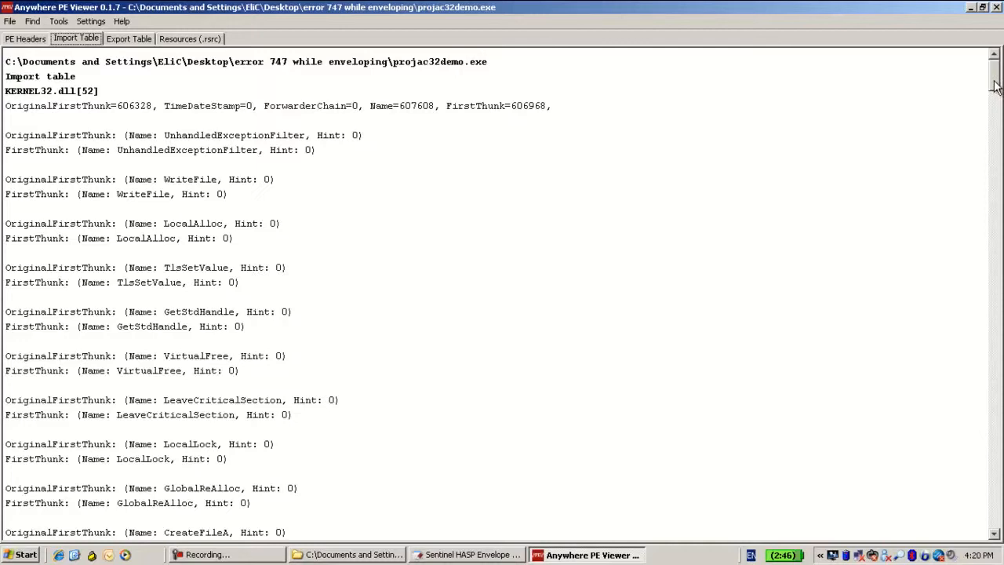
Step: Look through the imported functions, then show projac32demo.exe's export table
{"action": "scroll", "scroll_direction": "down", "scroll_amount": 3}
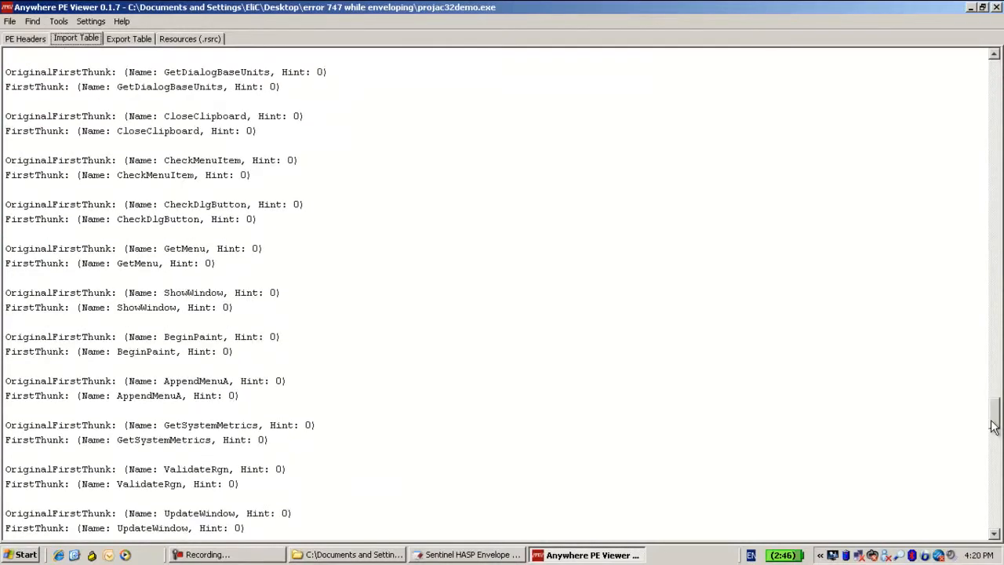
{"action": "scroll", "scroll_direction": "down", "scroll_amount": 3}
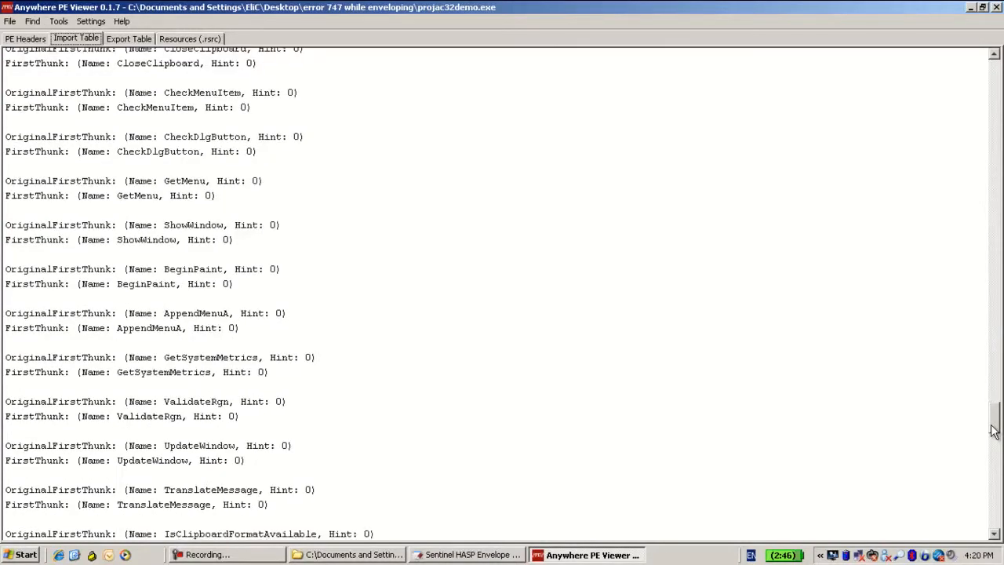
{"action": "scroll", "scroll_direction": "down", "scroll_amount": 3}
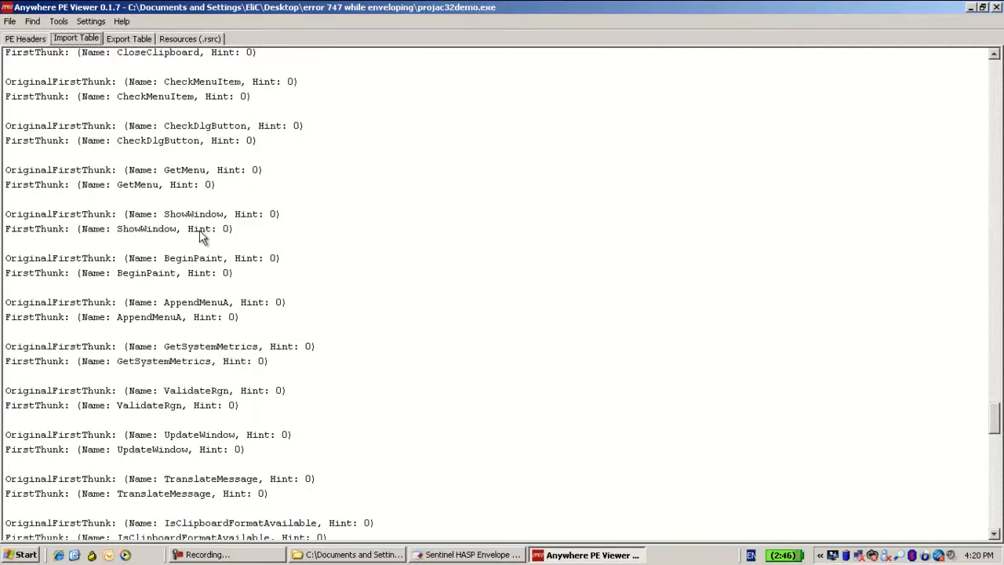
{"action": "mouse_move", "coordinate": [165, 219]}
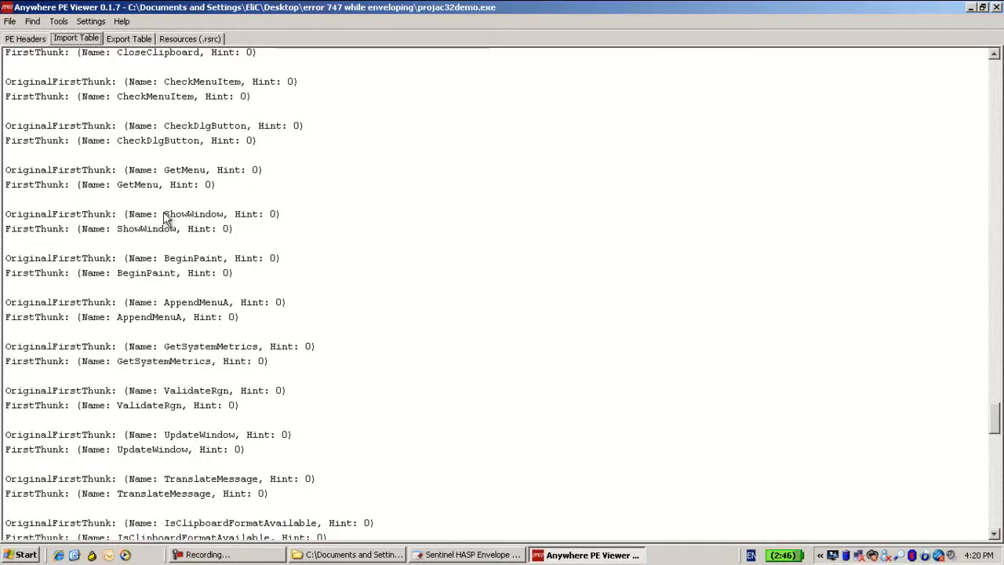
{"action": "mouse_move", "coordinate": [182, 270]}
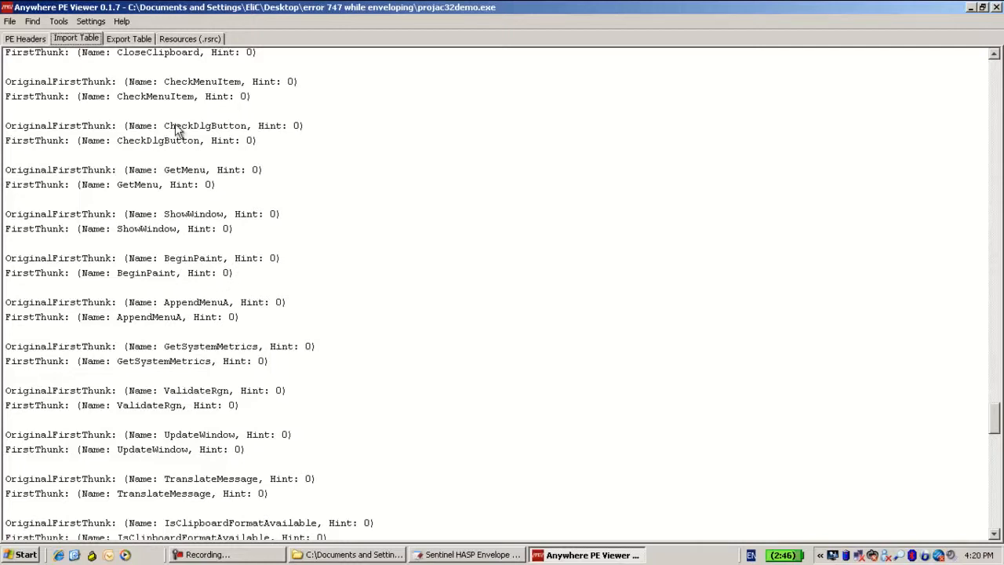
{"action": "left_click", "coordinate": [129, 38]}
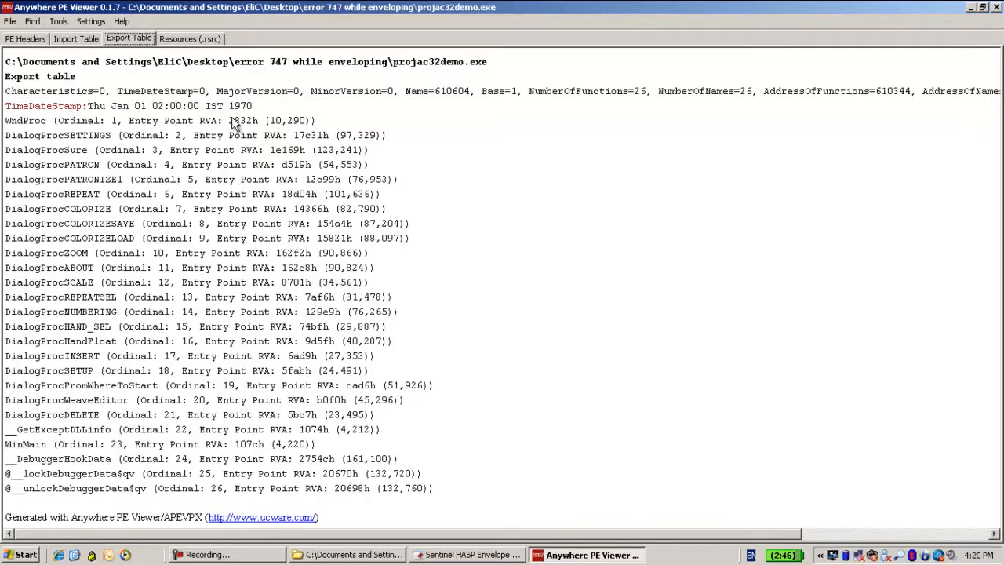
{"action": "mouse_move", "coordinate": [239, 125]}
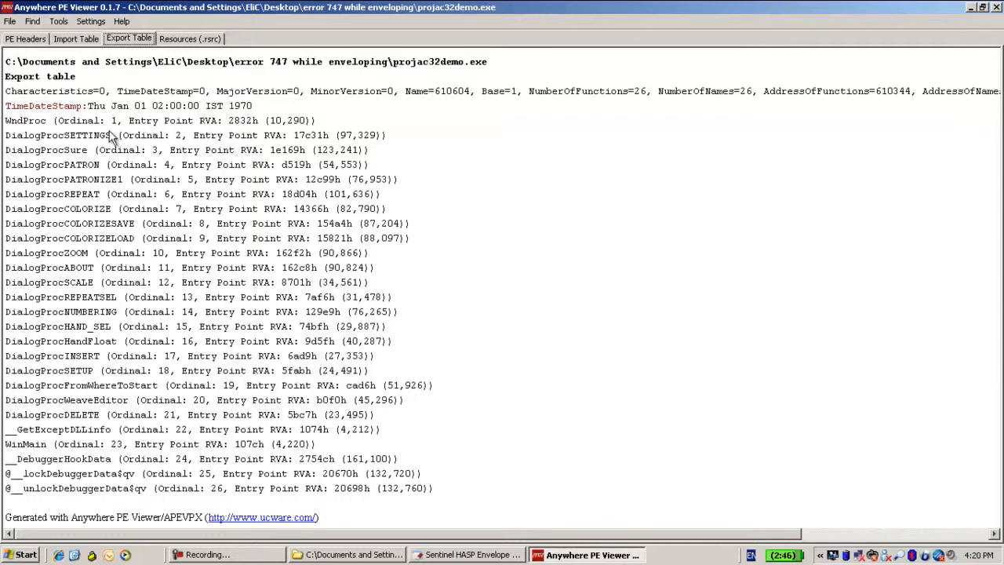
{"action": "mouse_move", "coordinate": [160, 258]}
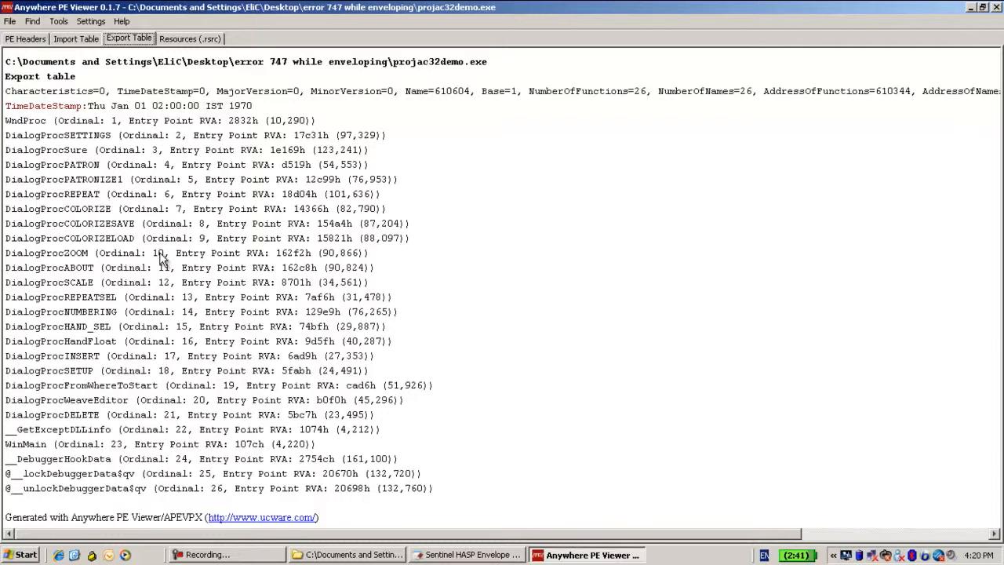
{"action": "mouse_move", "coordinate": [138, 228]}
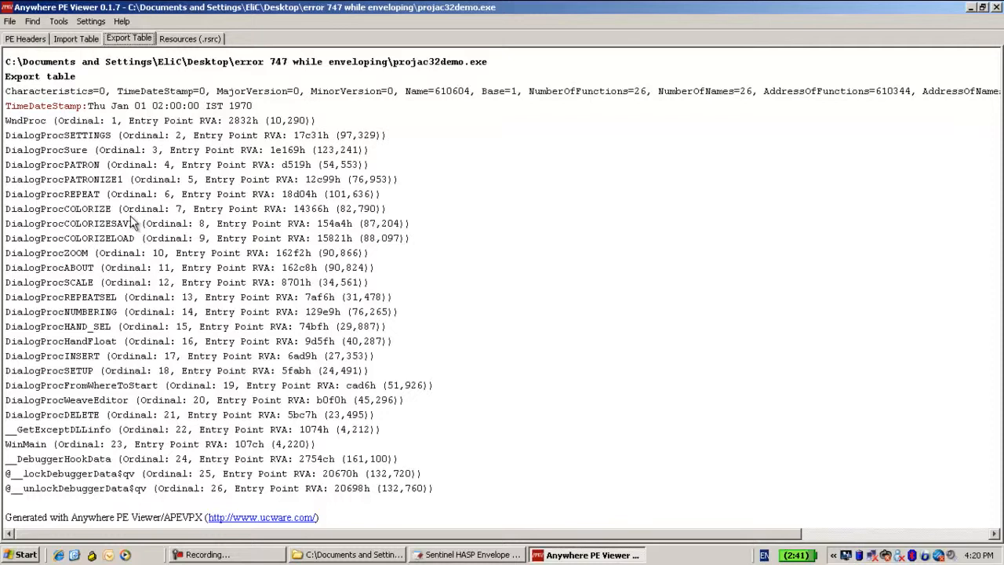
{"action": "mouse_move", "coordinate": [125, 192]}
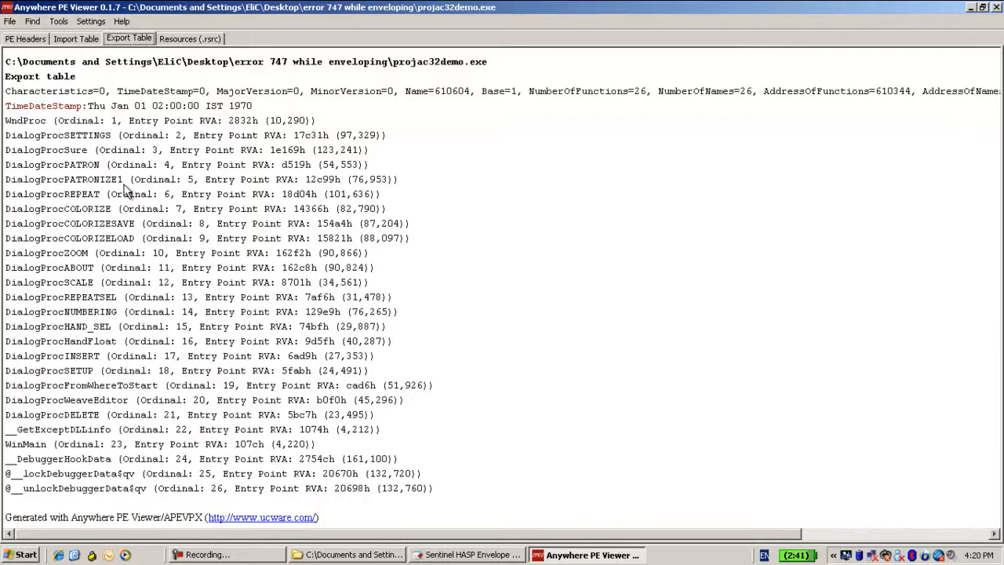
{"action": "mouse_move", "coordinate": [113, 172]}
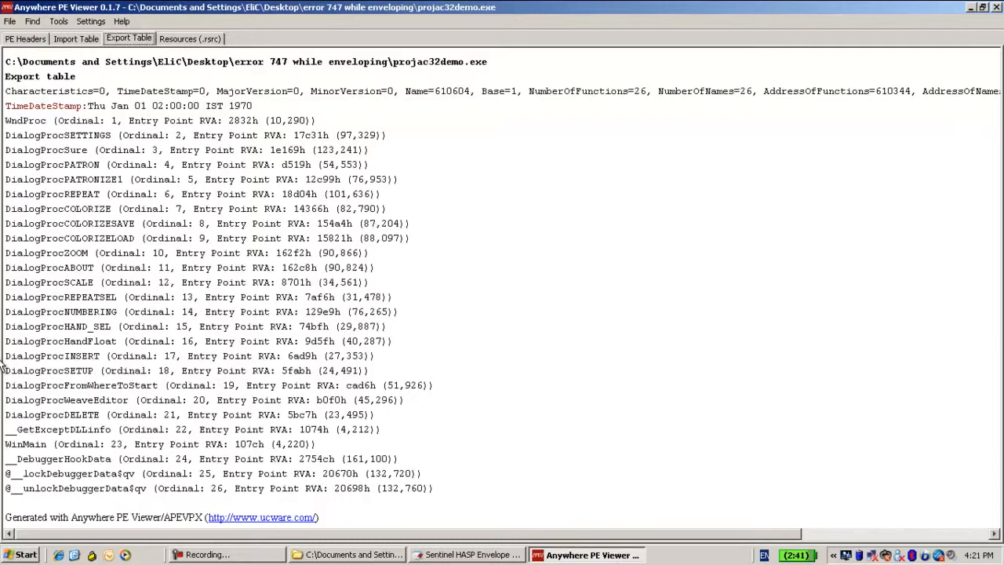
{"action": "double_click", "coordinate": [30, 430]}
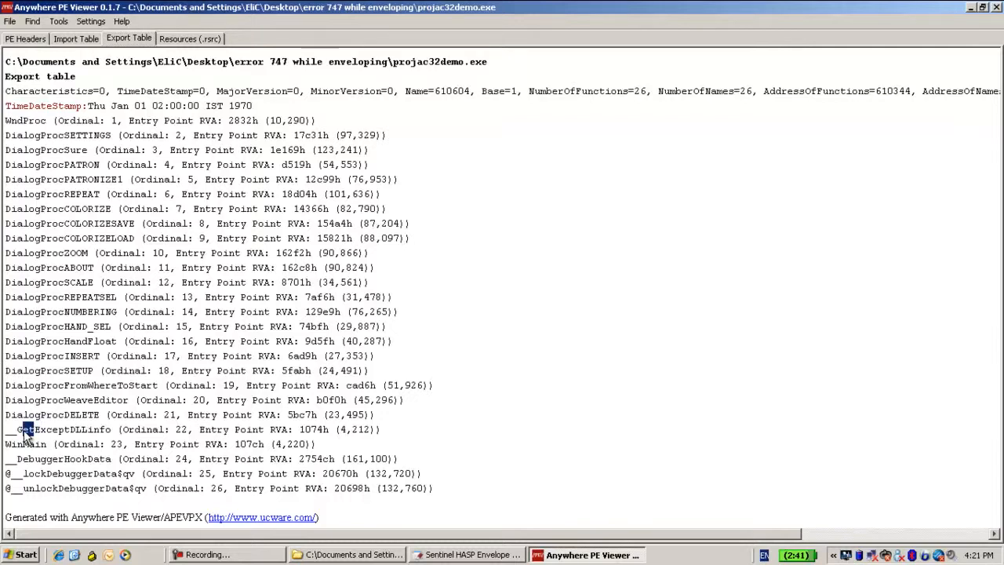
{"action": "double_click", "coordinate": [55, 429]}
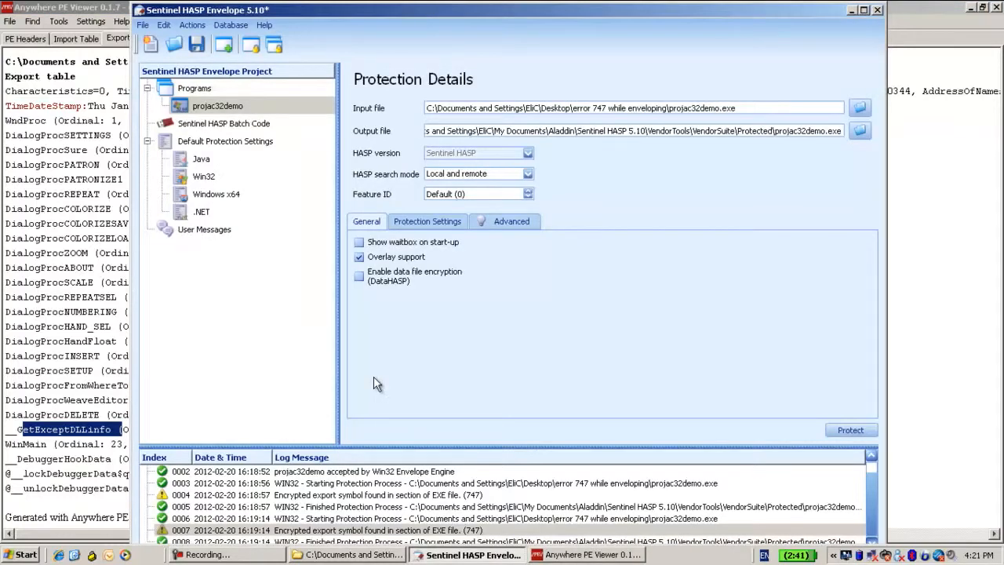
{"action": "mouse_move", "coordinate": [384, 384]}
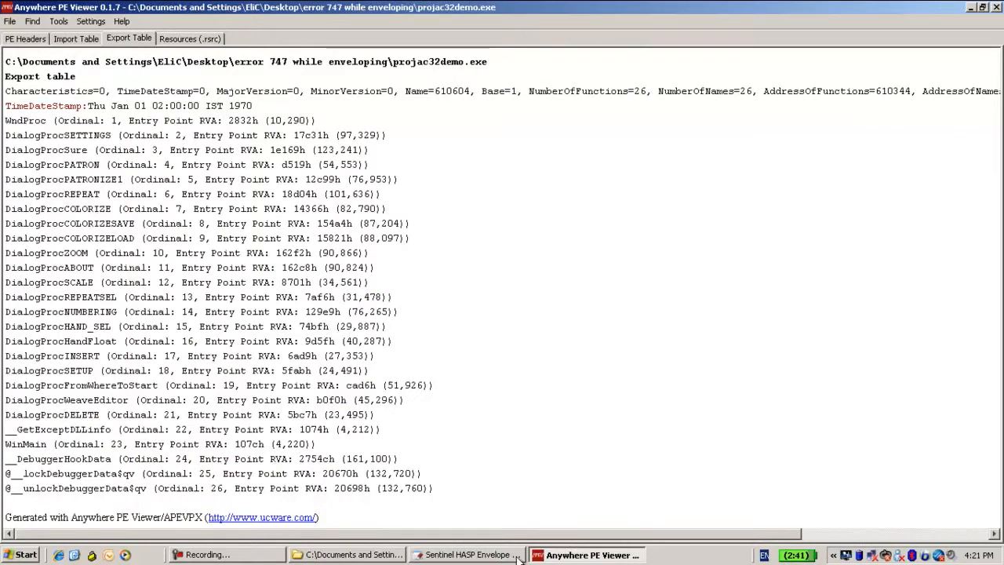
Step: Bring Sentinel HASP Envelope back to front with projac32demo's 747 warnings
{"action": "left_click", "coordinate": [468, 556]}
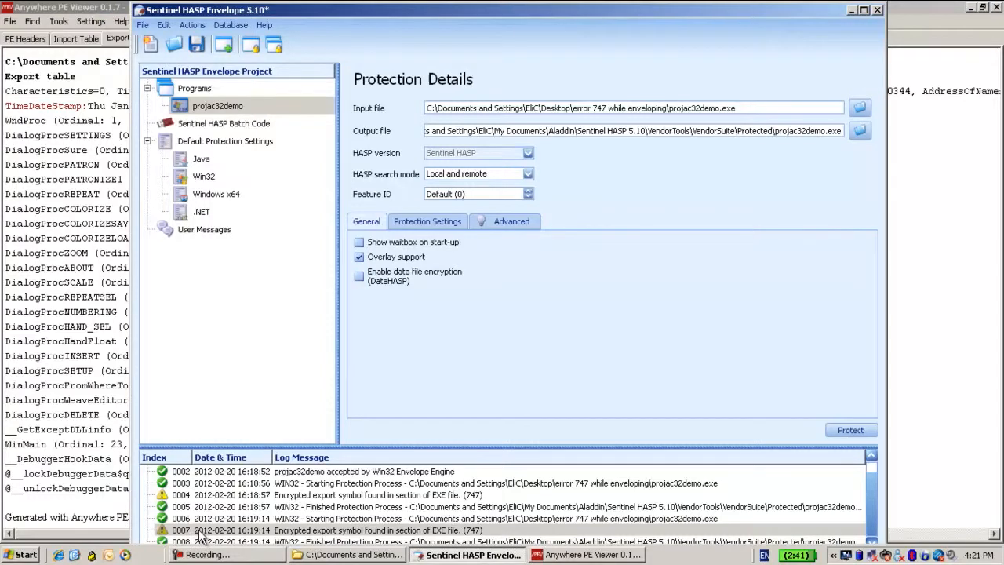